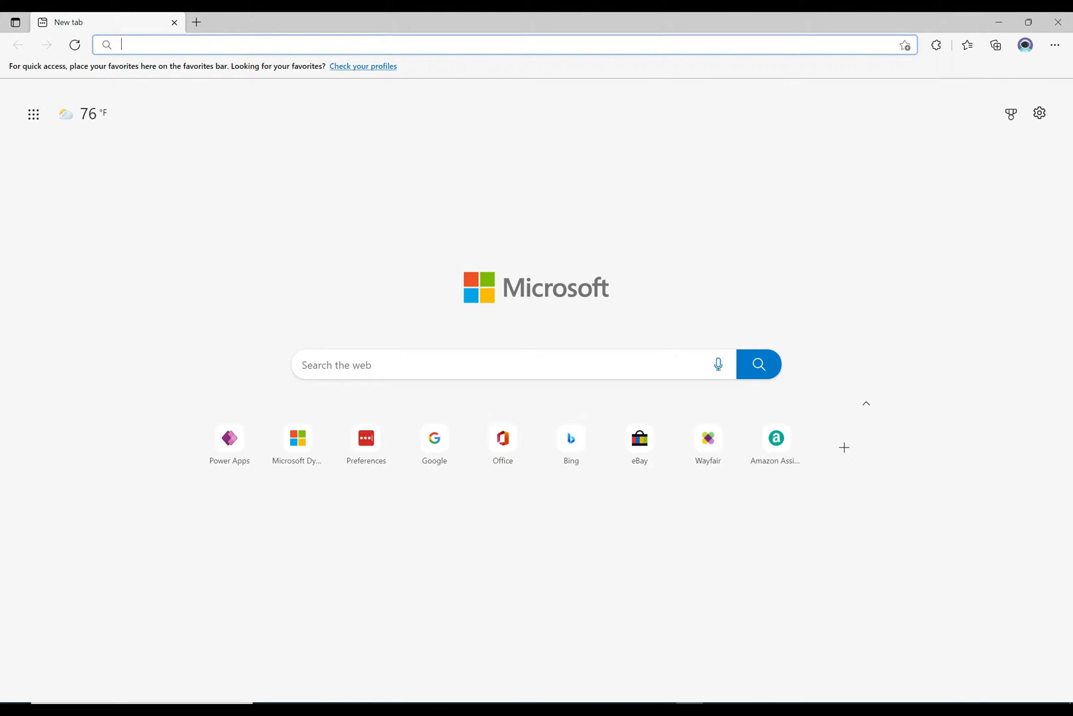
Step: Focus the address bar to go to the Dynamics 365 website
left_click(297, 442)
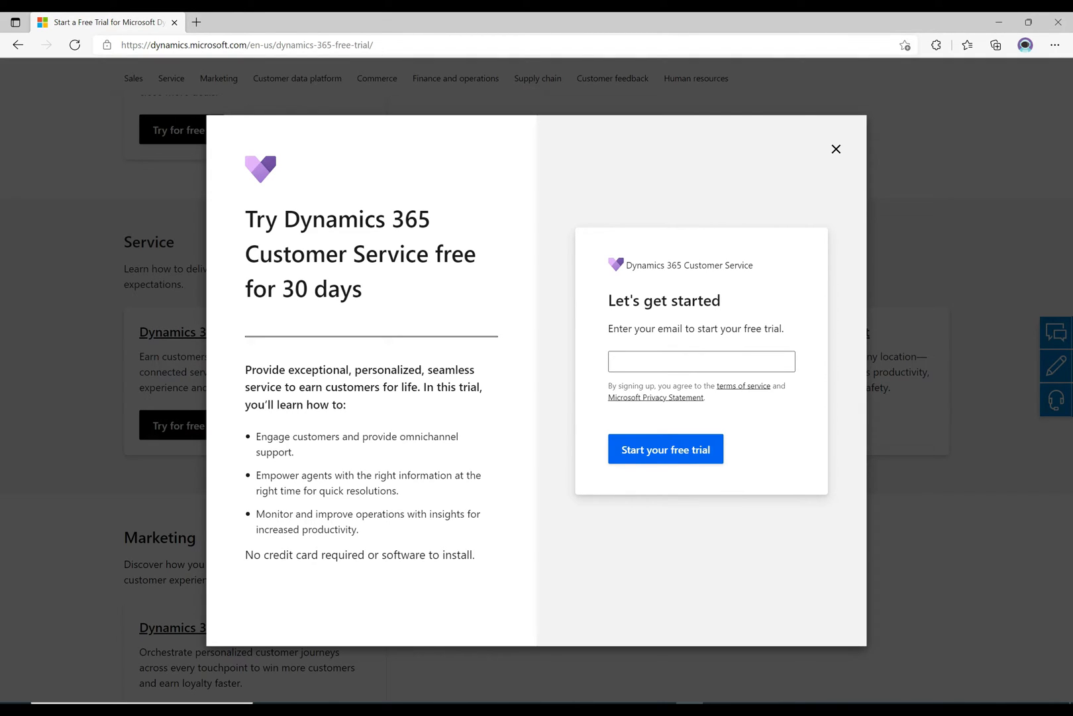
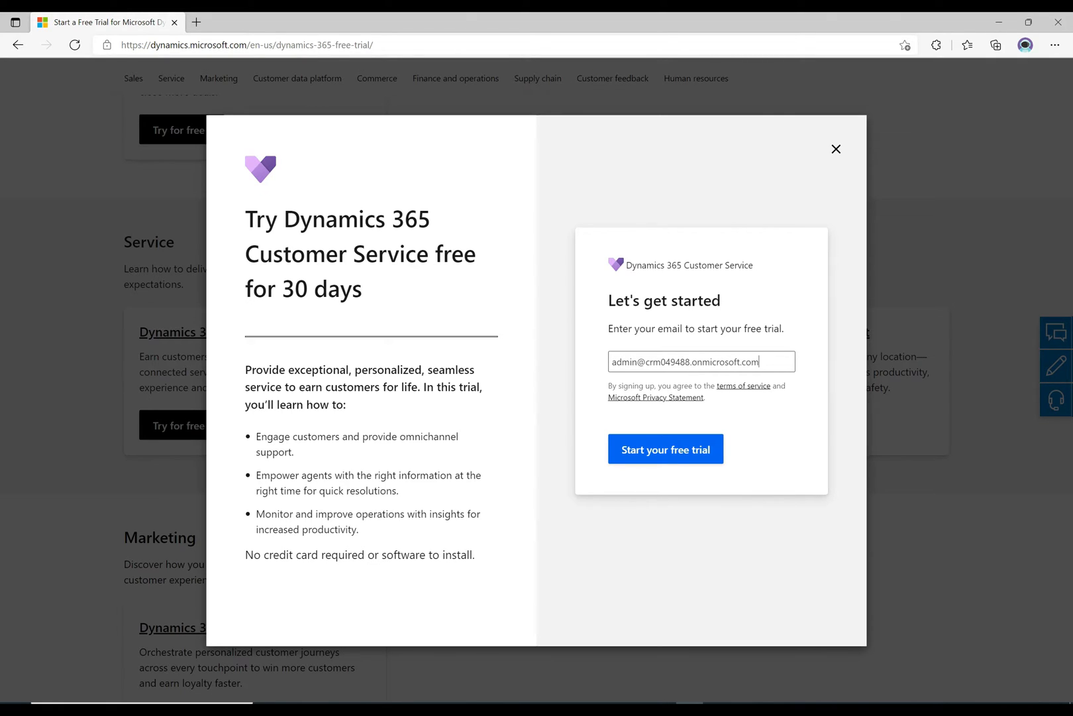
Step: Enter 'admin@crm' as the work email and start the Customer Service free trial
left_click(665, 448)
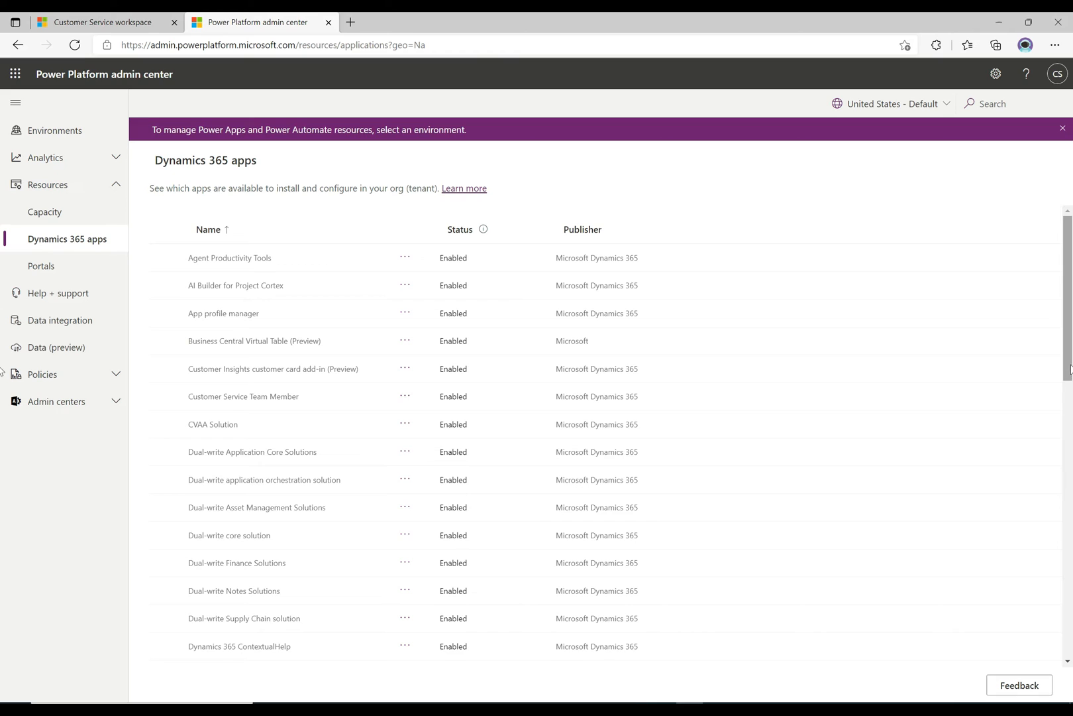
Step: Show the environments list to confirm the Customer Service Trial environment is ready
left_click(56, 130)
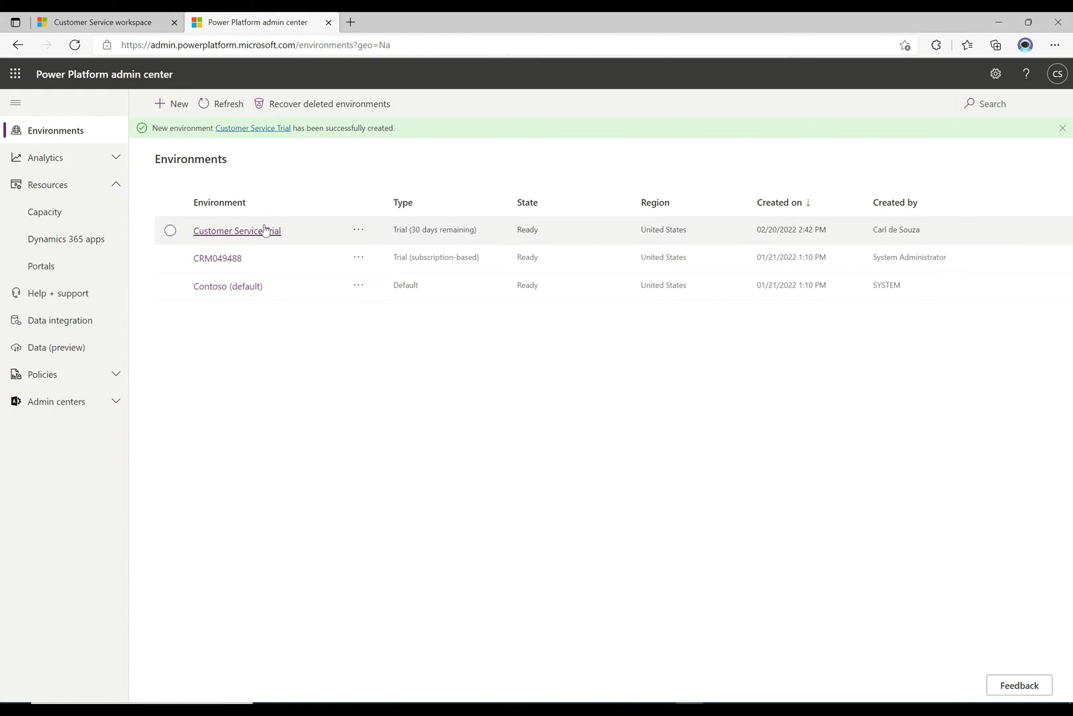
Step: Open the Customer Service Trial environment to see its installed Dynamics 365 apps
left_click(237, 230)
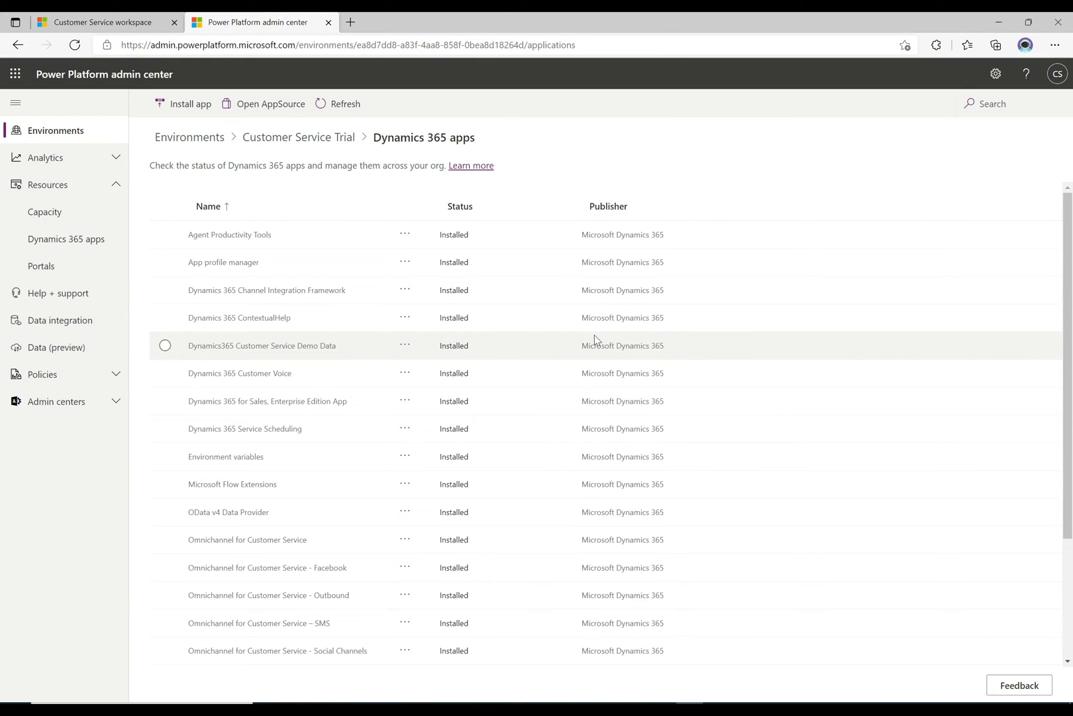
Step: Select the Omnichannel for Customer Service app in the installed apps list
left_click(405, 539)
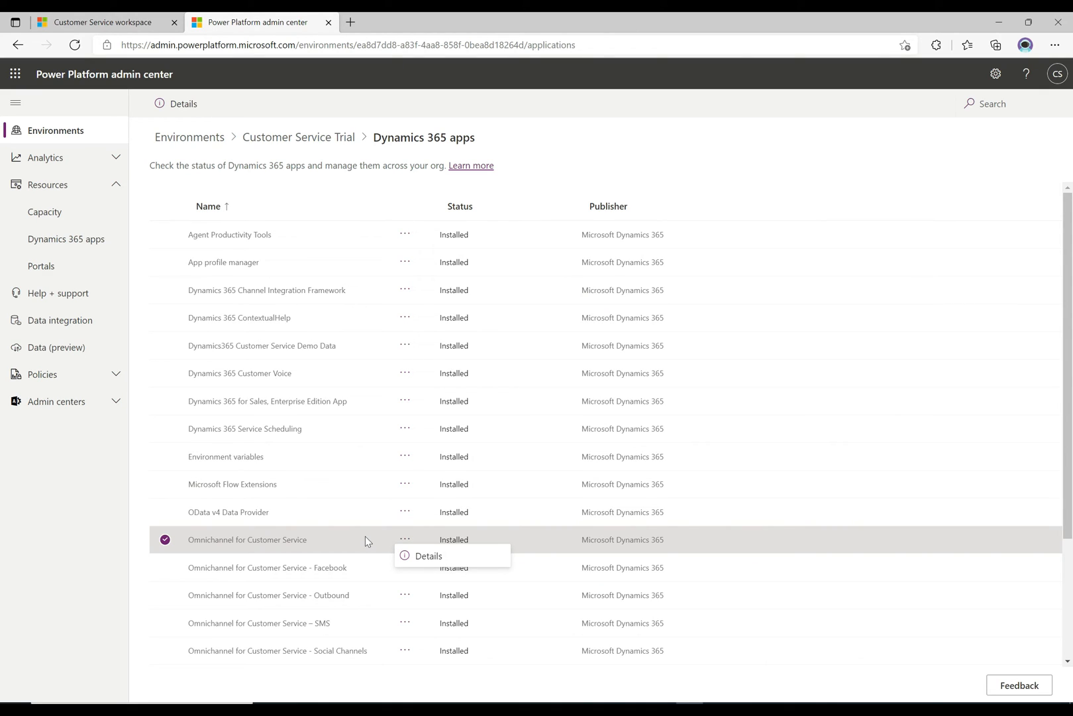